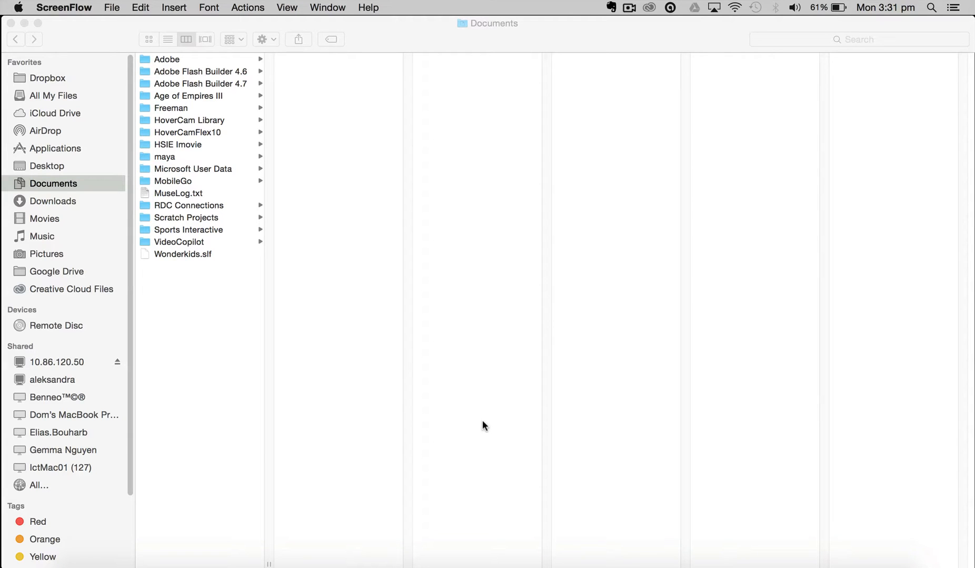
pyautogui.moveTo(413, 388)
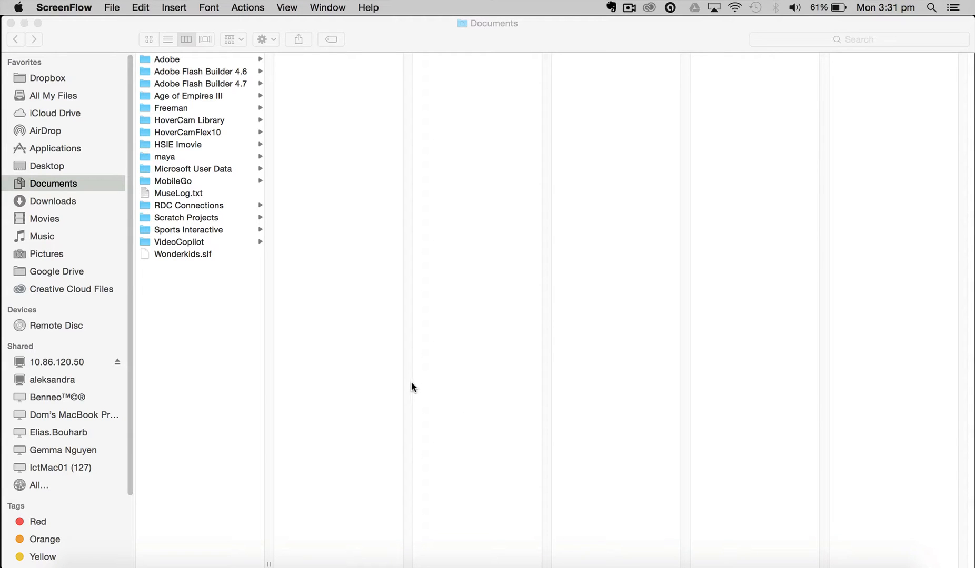
pyautogui.moveTo(416, 385)
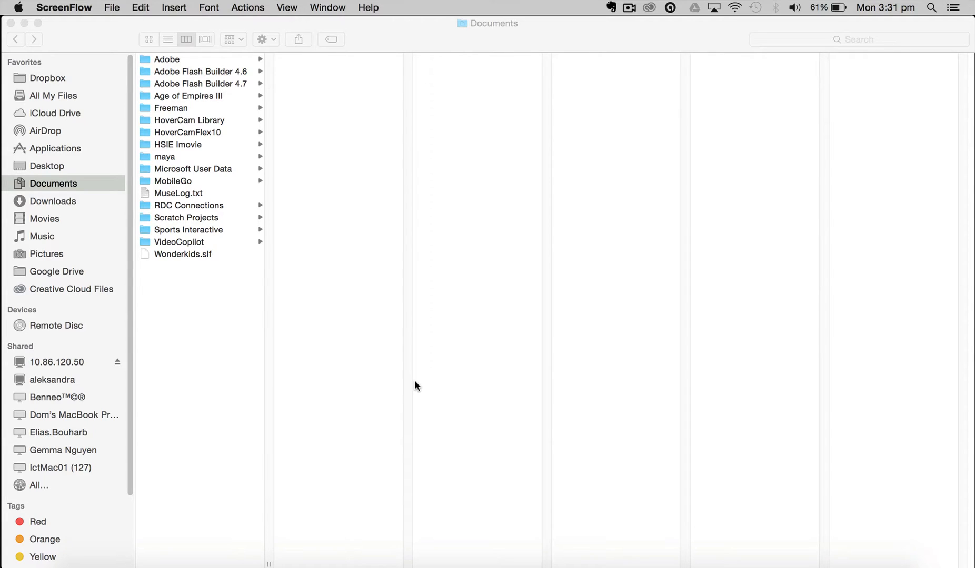
pyautogui.moveTo(348, 391)
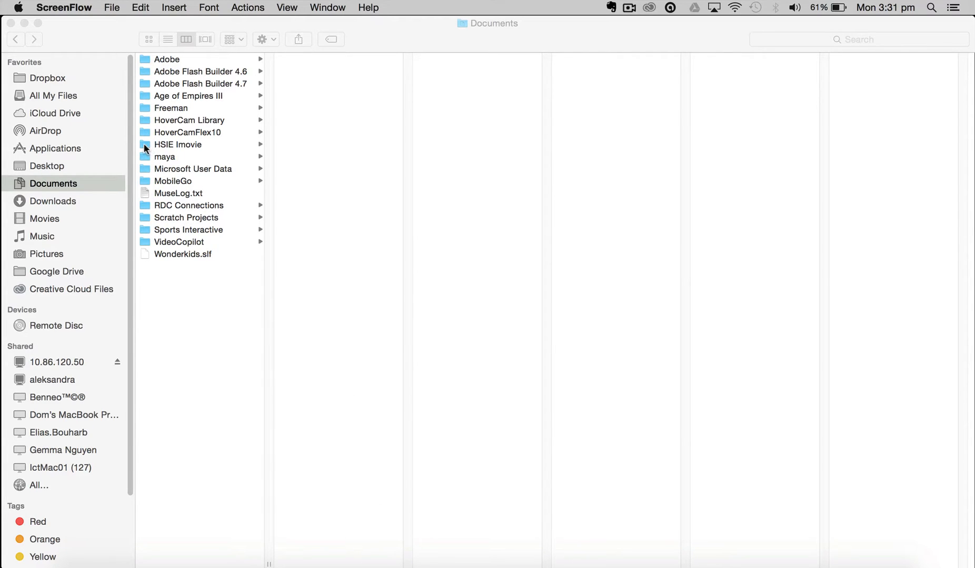
# In HSIE Imovie, preview the Great Wall photo, Lorena clip and China.mp3, then reselect the folder.
pyautogui.click(177, 144)
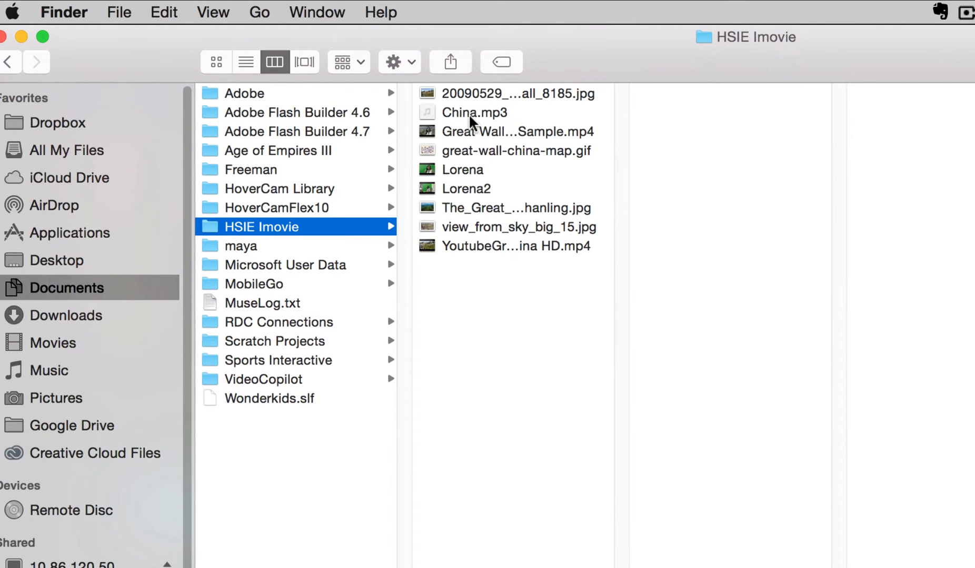
pyautogui.moveTo(468, 130)
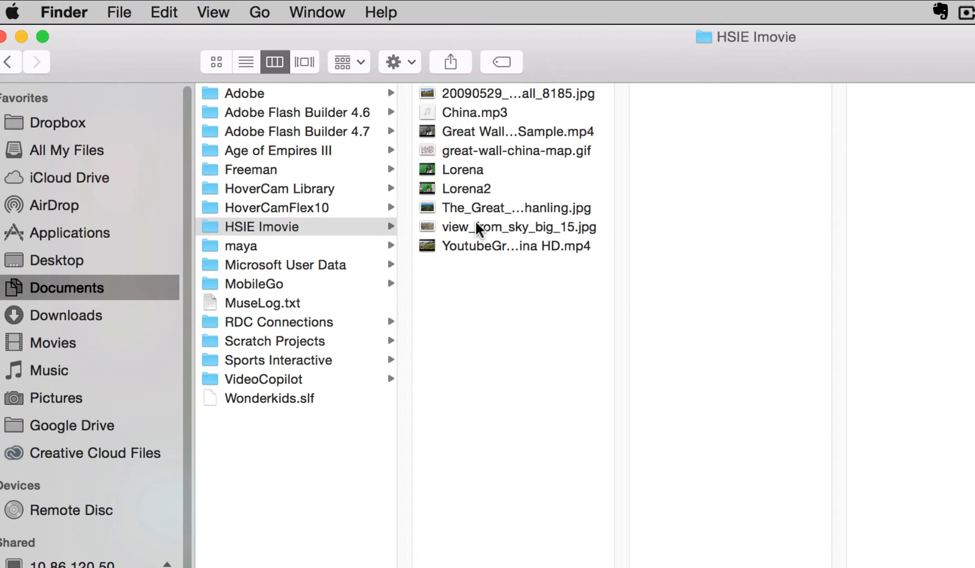
pyautogui.click(515, 208)
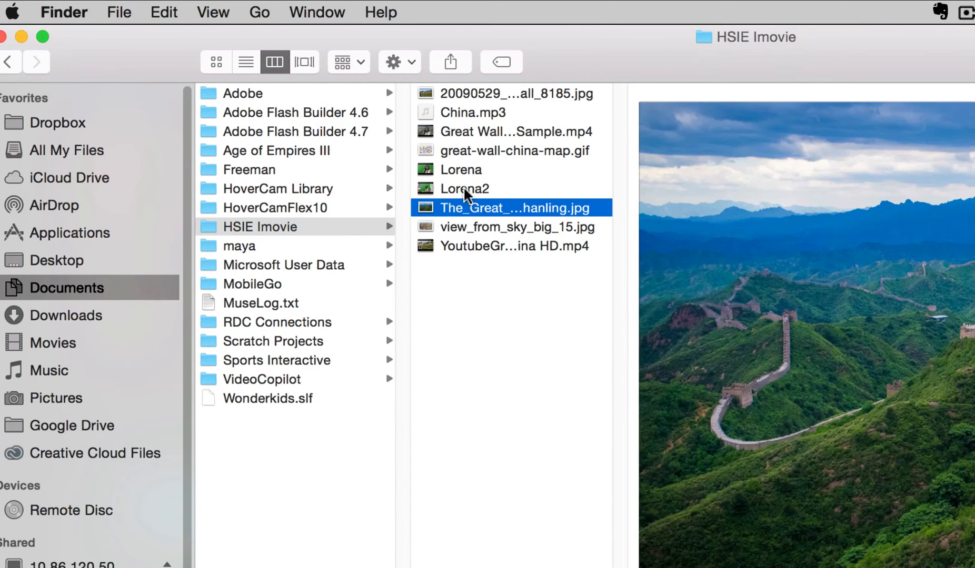
pyautogui.click(460, 168)
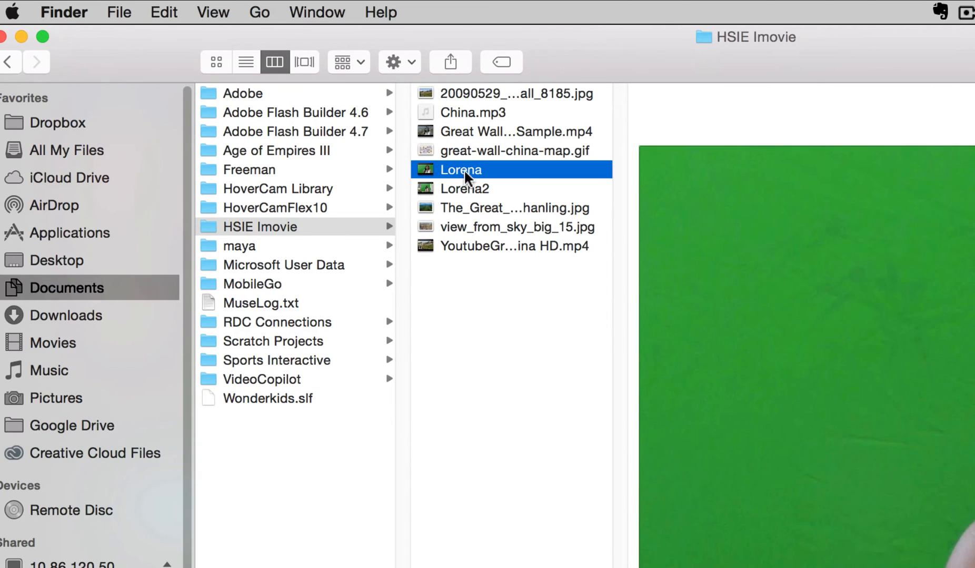
pyautogui.click(472, 113)
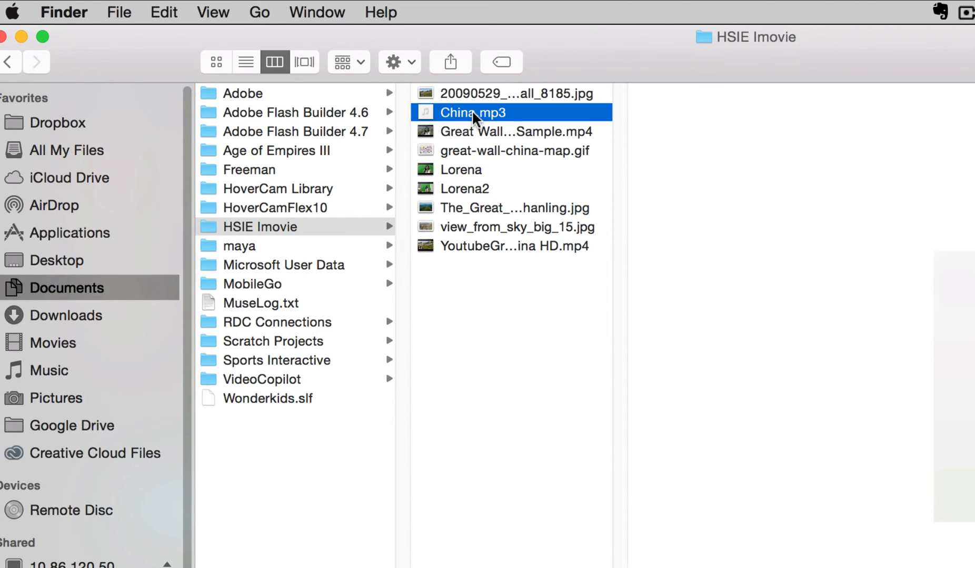
pyautogui.moveTo(469, 103)
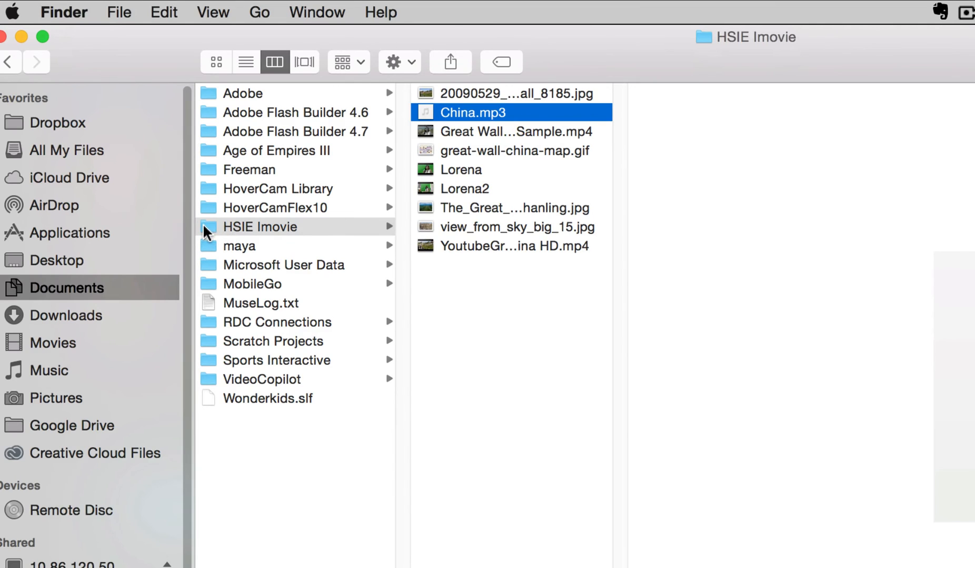
pyautogui.click(261, 227)
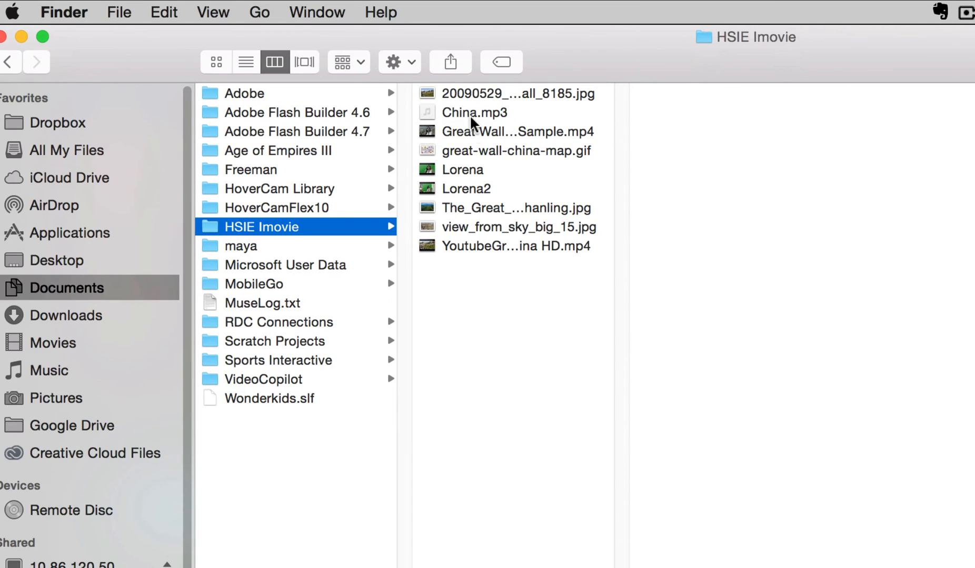